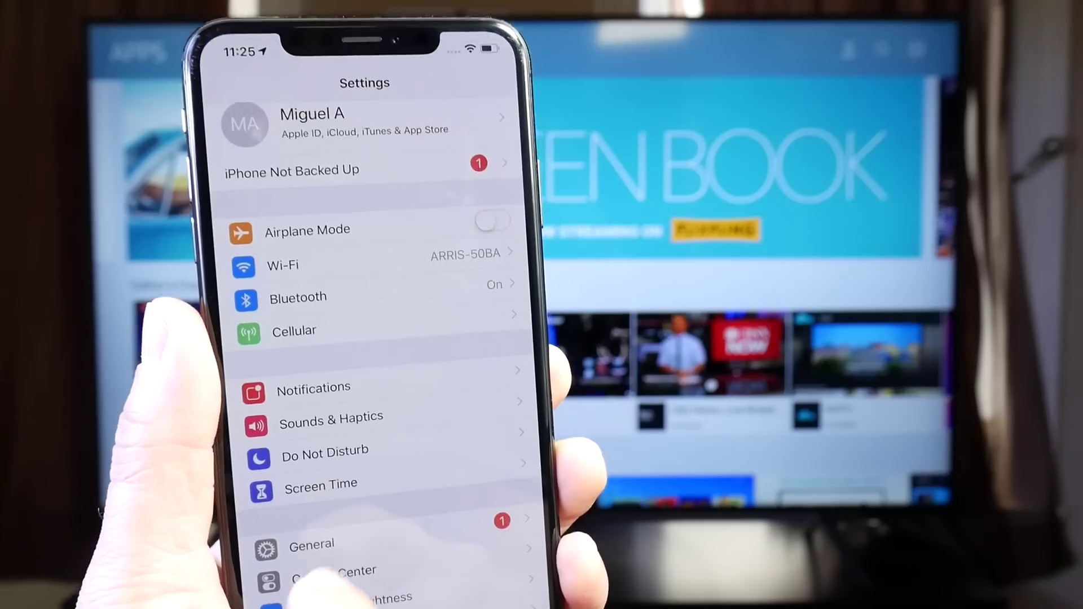
Leave iOS Settings after confirming Wi-Fi, returning to the home screen
click(312, 544)
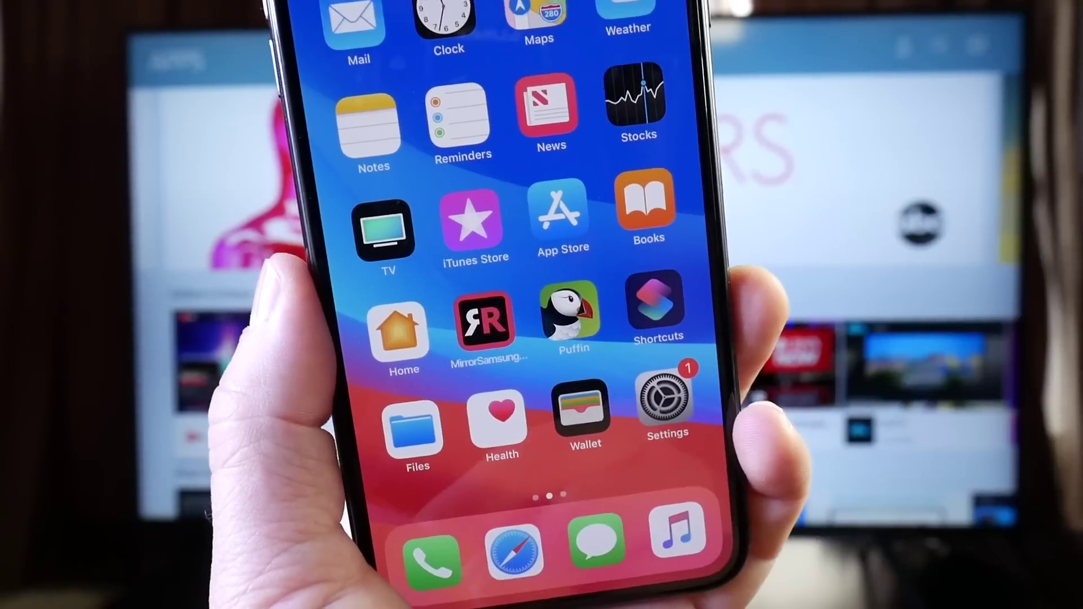
Launch the MirrorSamsung app from the home screen
click(485, 329)
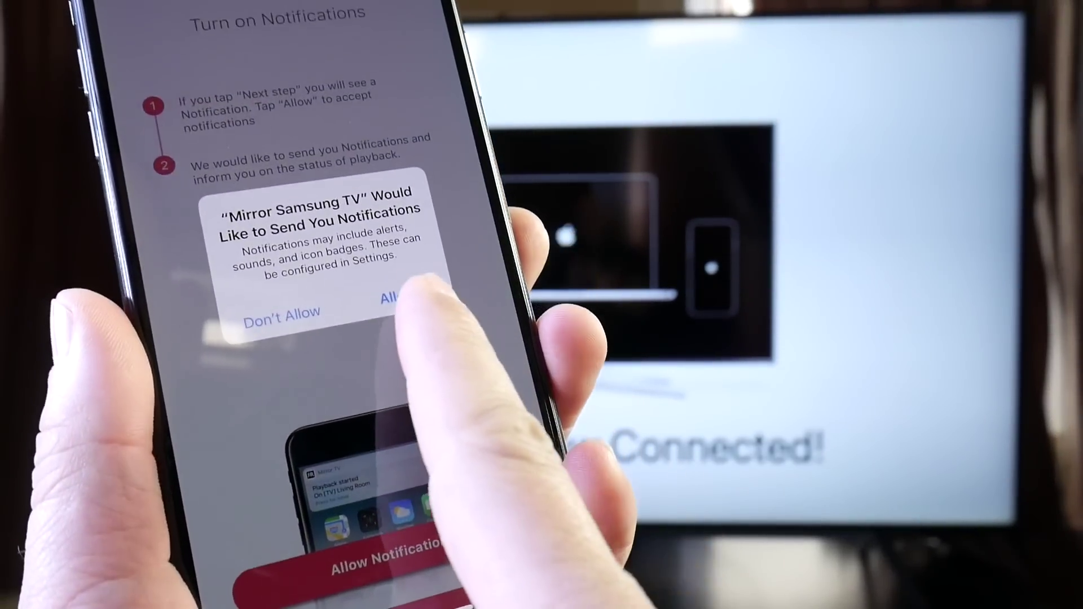
Allow Mirror for Samsung TV to send notifications
click(391, 303)
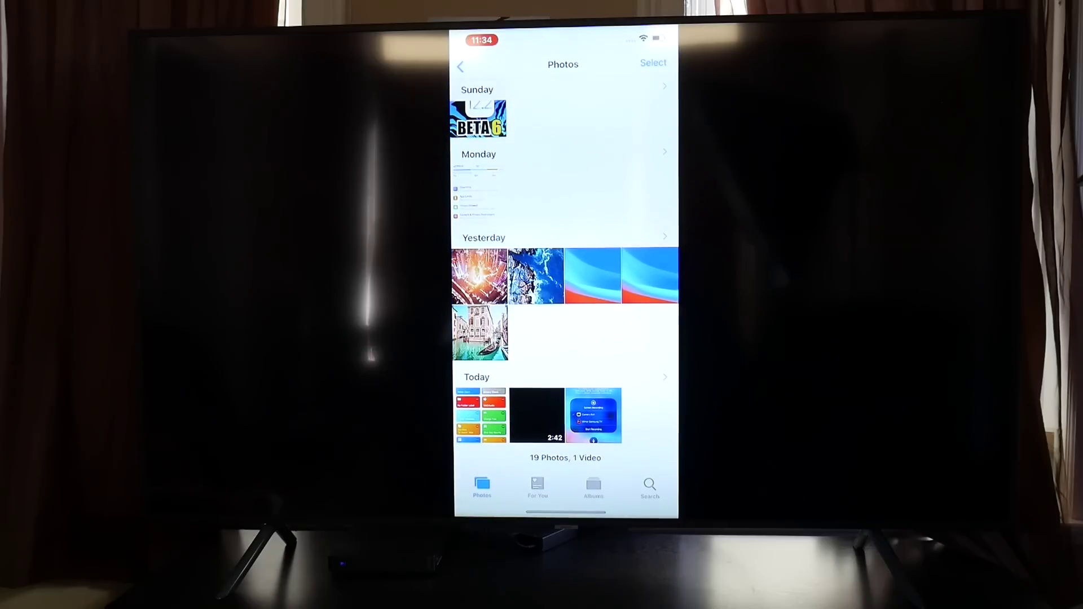
Open today's 2:42 video in Photos and play it on the TV
click(536, 414)
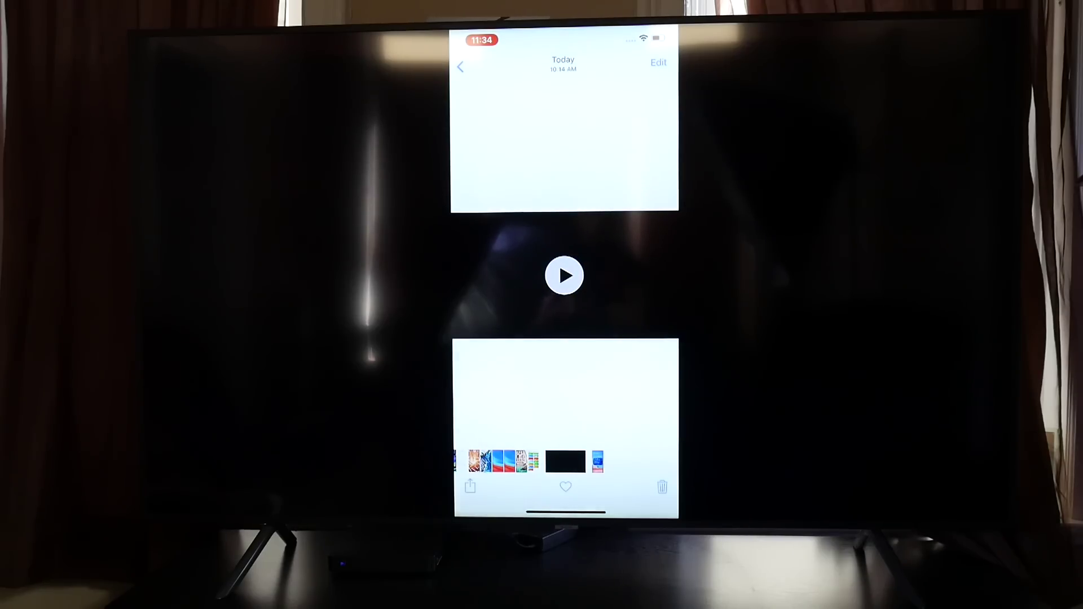
click(564, 276)
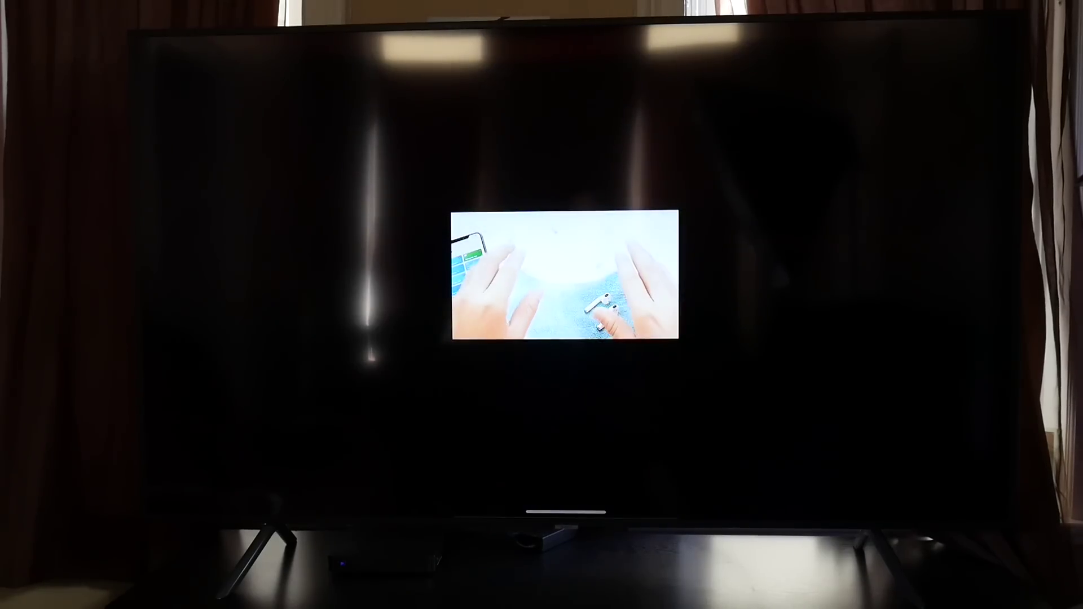